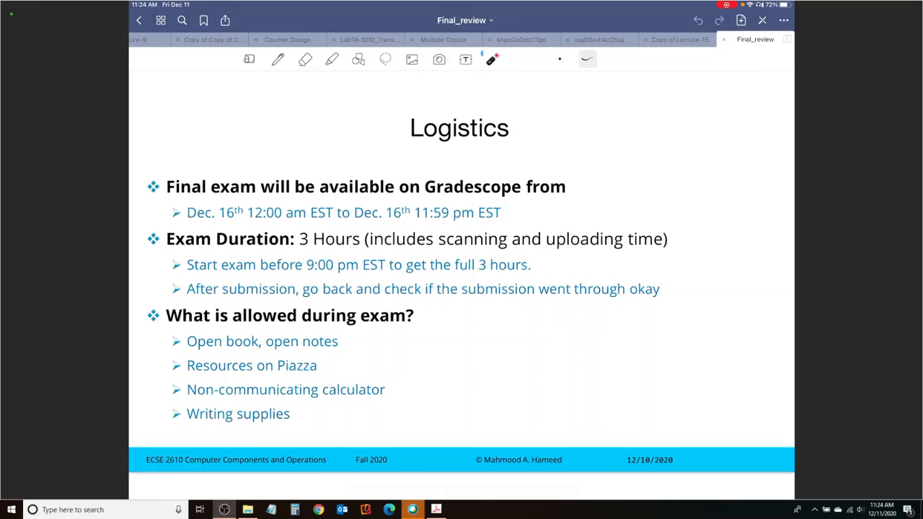
Page from the exam Logistics slide to the Logistics cont. page on prohibited conduct.
left_click_drag(354, 218, 445, 218)
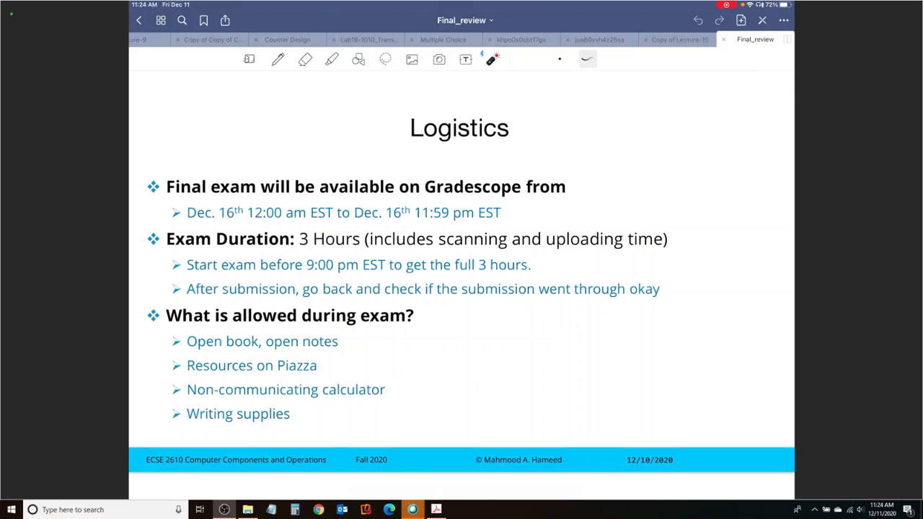
left_click_drag(393, 251, 624, 248)
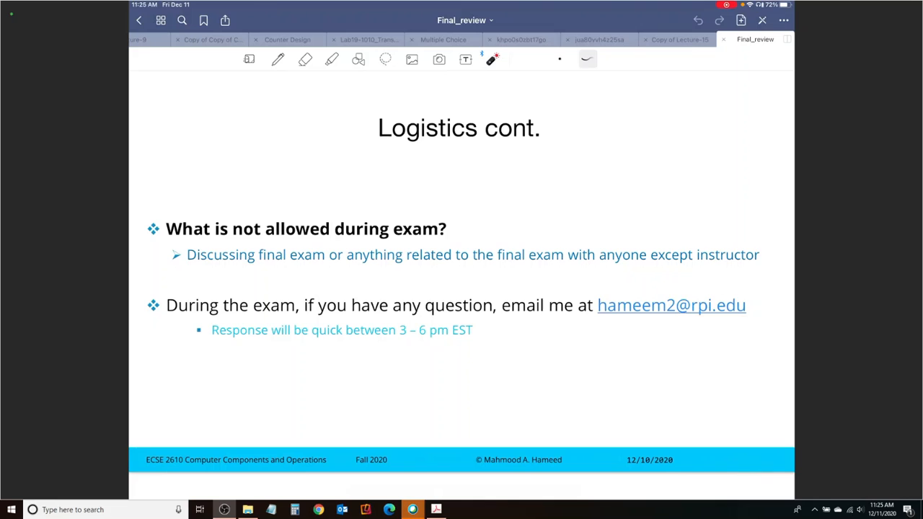
Page forward from Logistics cont. to the Topics slide (page 4).
left_click_drag(223, 345, 313, 345)
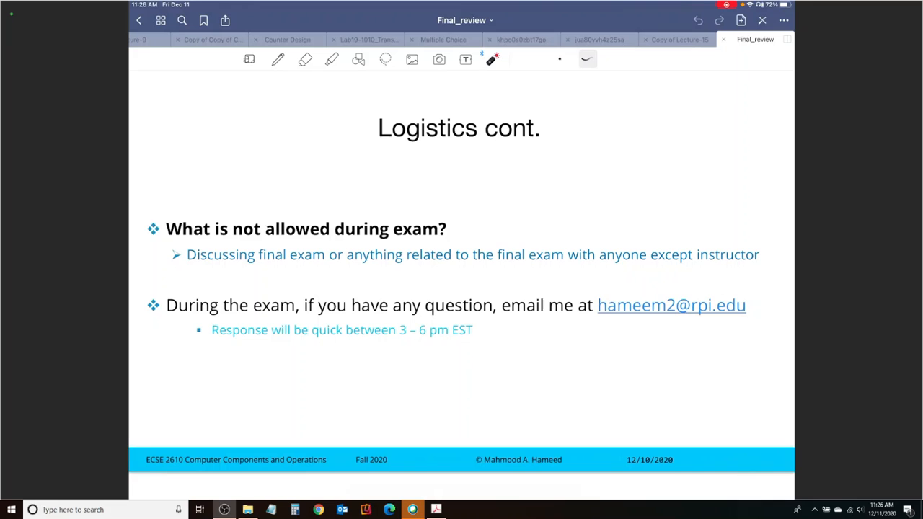
left_click_drag(166, 238, 262, 238)
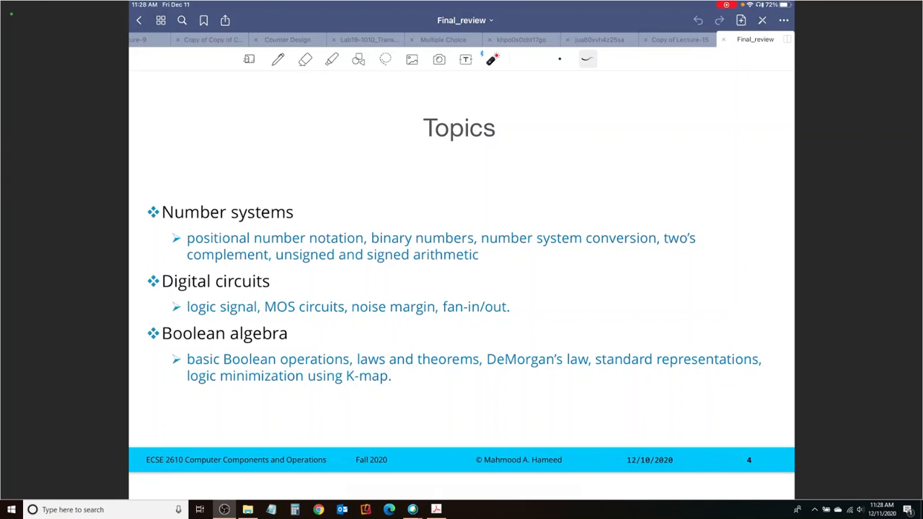
Underline 'noise margin' with the laser pointer, then advance to Sequential Circuits.
left_click_drag(393, 268, 469, 268)
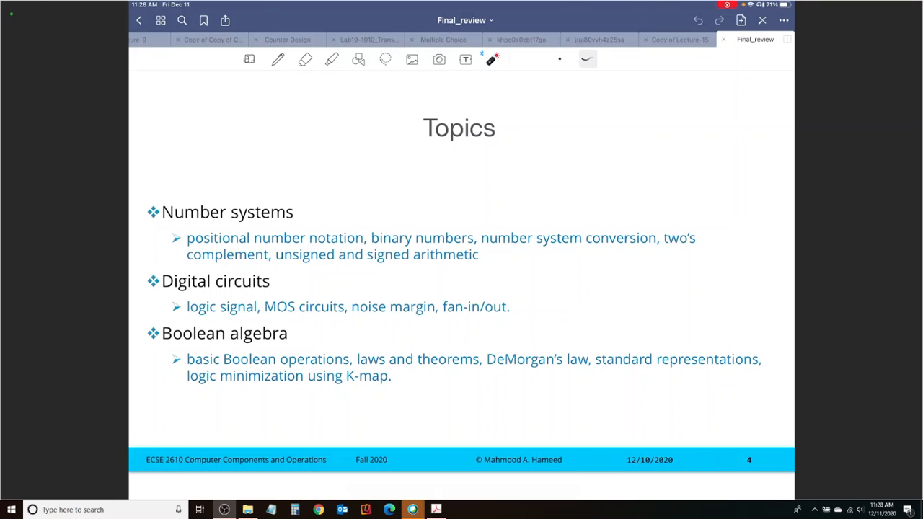
left_click_drag(359, 321, 424, 319)
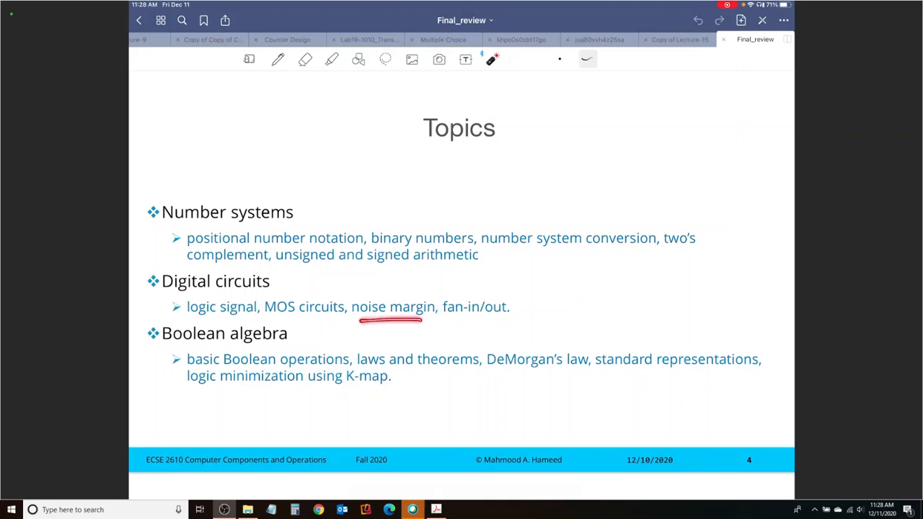
left_click_drag(390, 320, 479, 320)
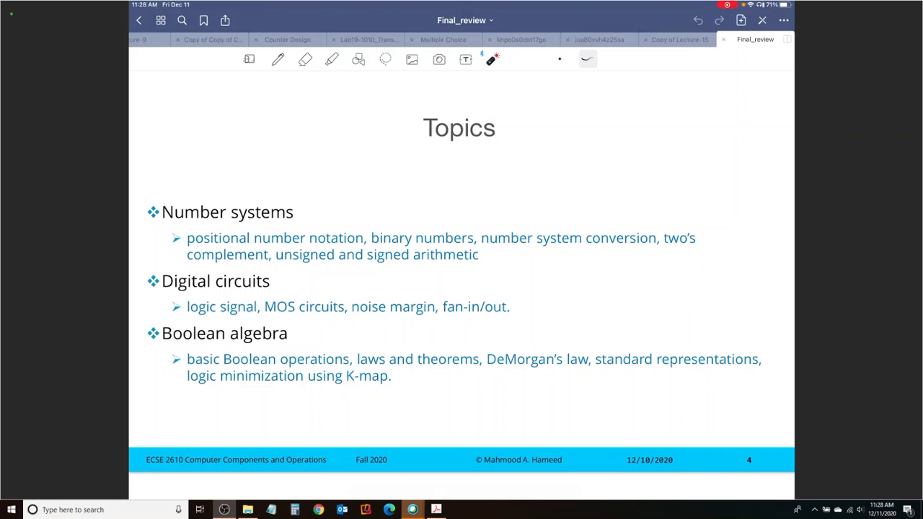
left_click_drag(187, 339, 245, 339)
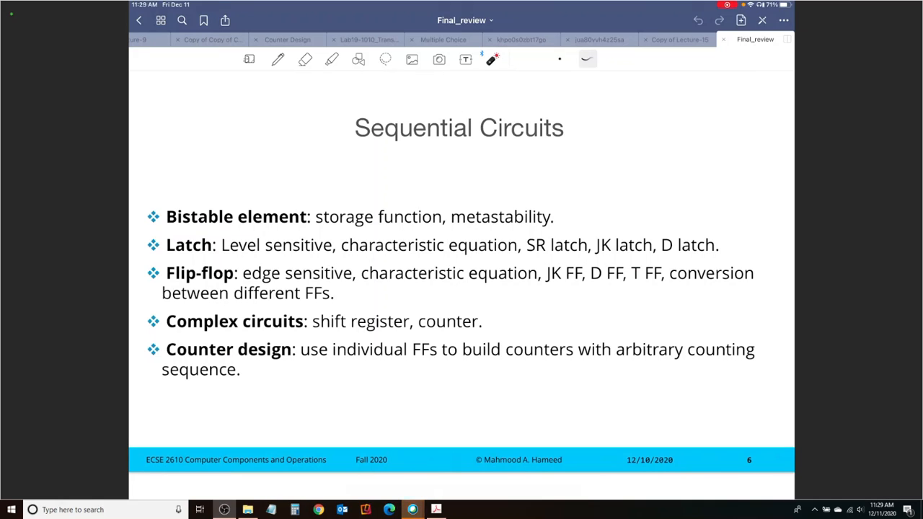
left_click_drag(169, 261, 223, 259)
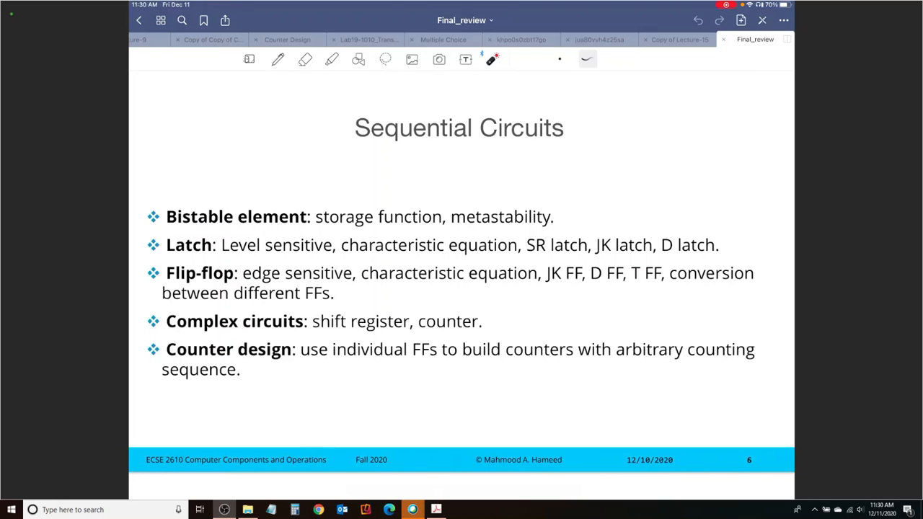
Highlight 'conversion between different FFs' and 'build' in pink on slide 6.
left_click(331, 60)
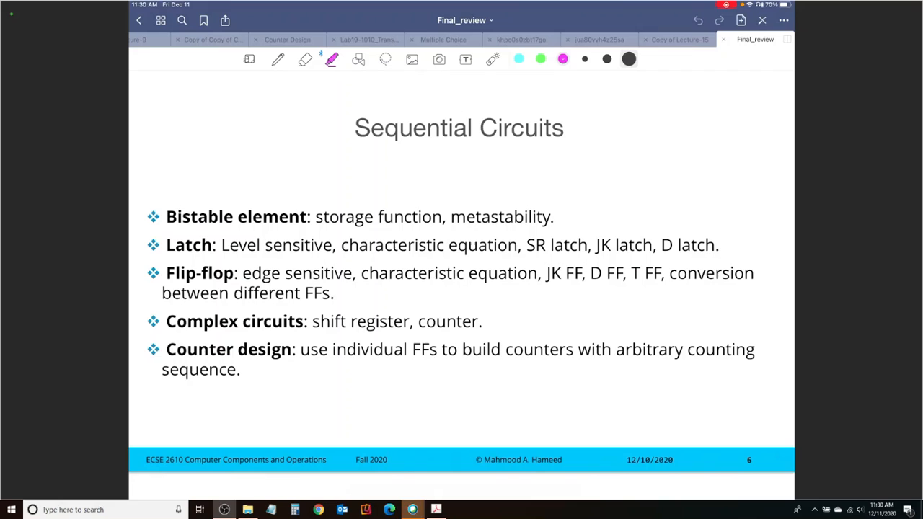
left_click_drag(668, 272, 760, 273)
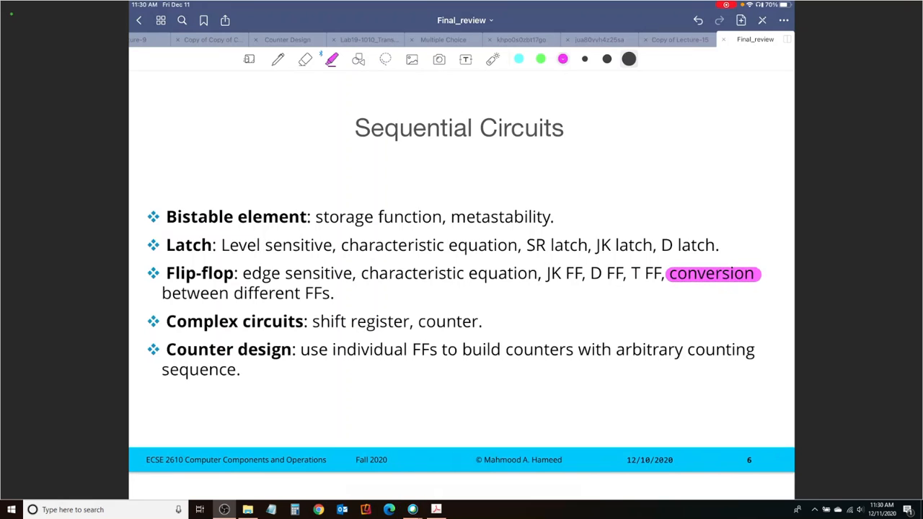
left_click_drag(161, 293, 333, 292)
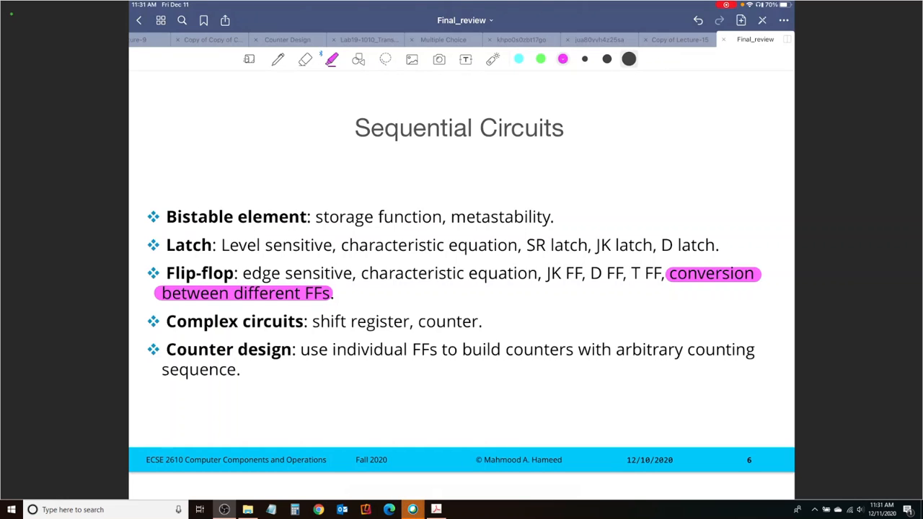
left_click_drag(464, 349, 500, 349)
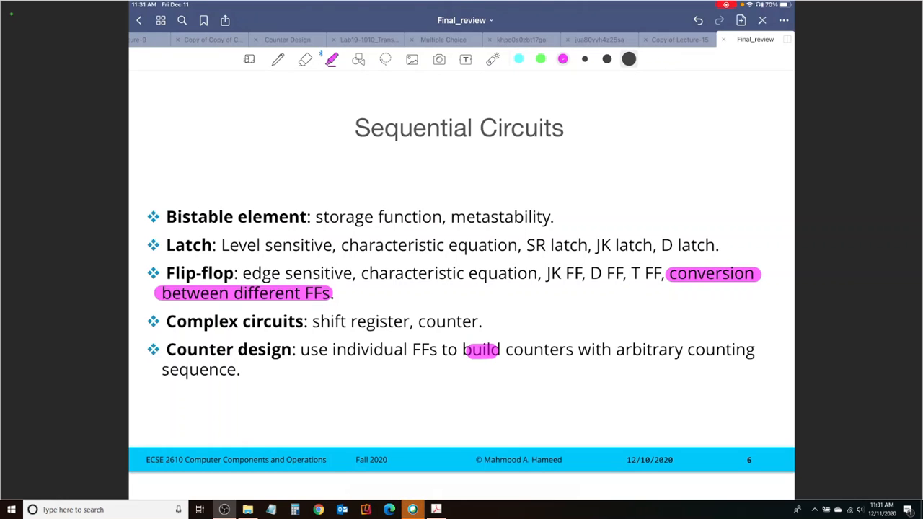
left_click_drag(505, 349, 238, 369)
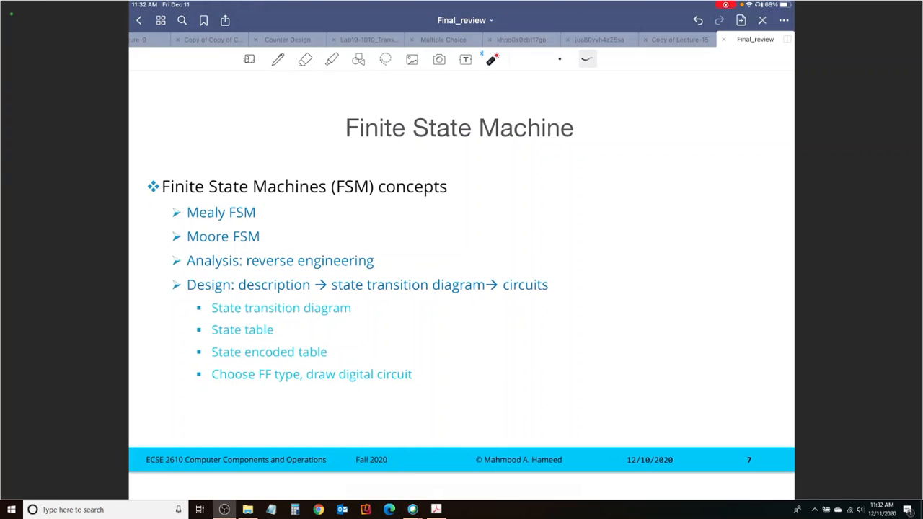
Highlight 'Analysis: reverse engineering' and 'Design', then laser-point at the design steps list.
left_click(330, 60)
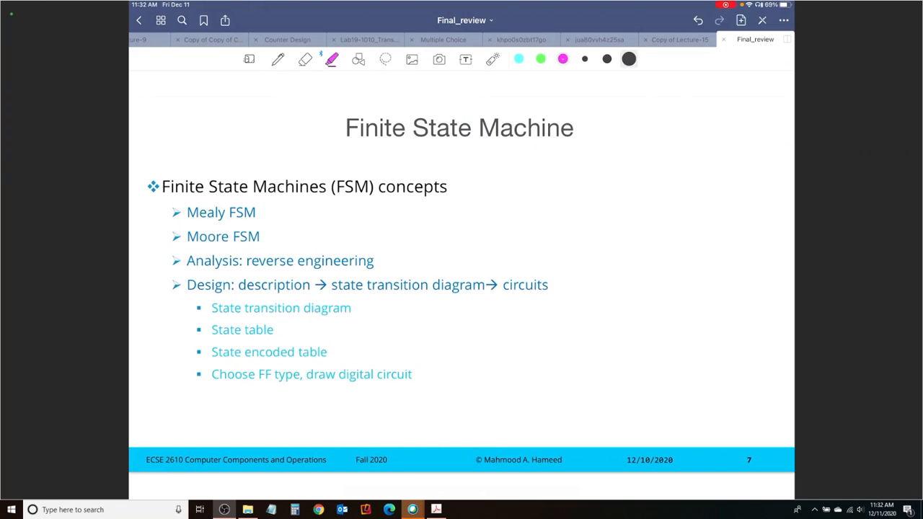
left_click_drag(186, 260, 374, 260)
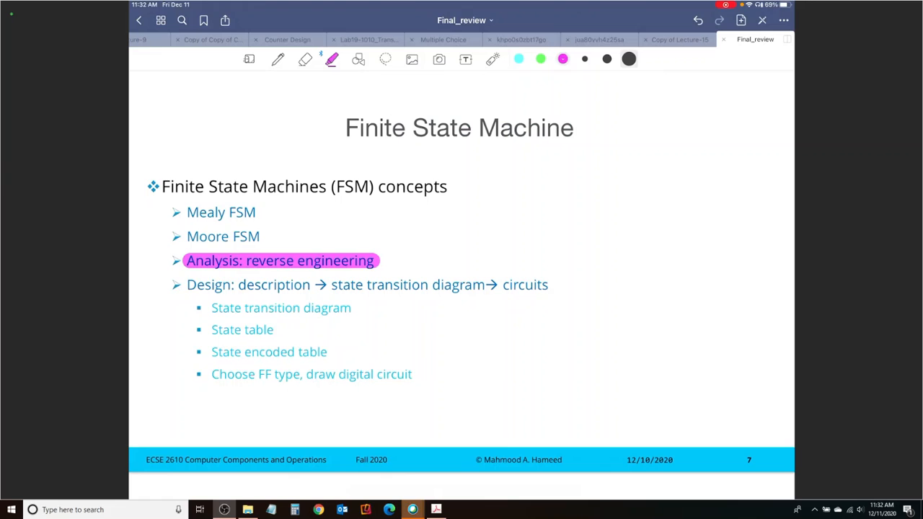
left_click_drag(186, 285, 234, 284)
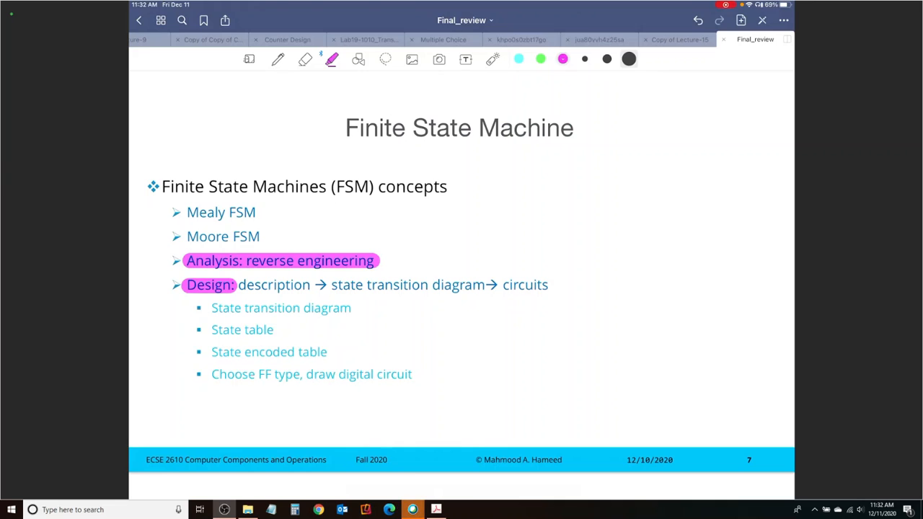
left_click(492, 59)
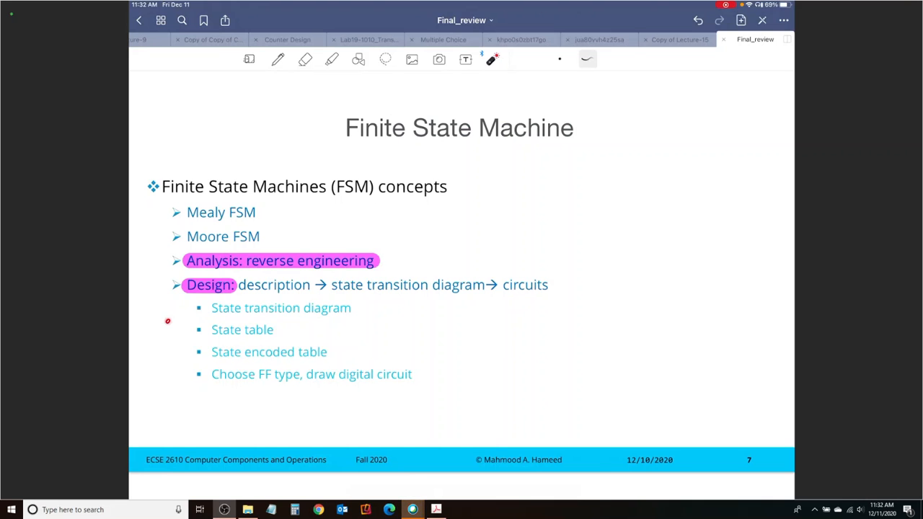
left_click_drag(242, 296, 306, 295)
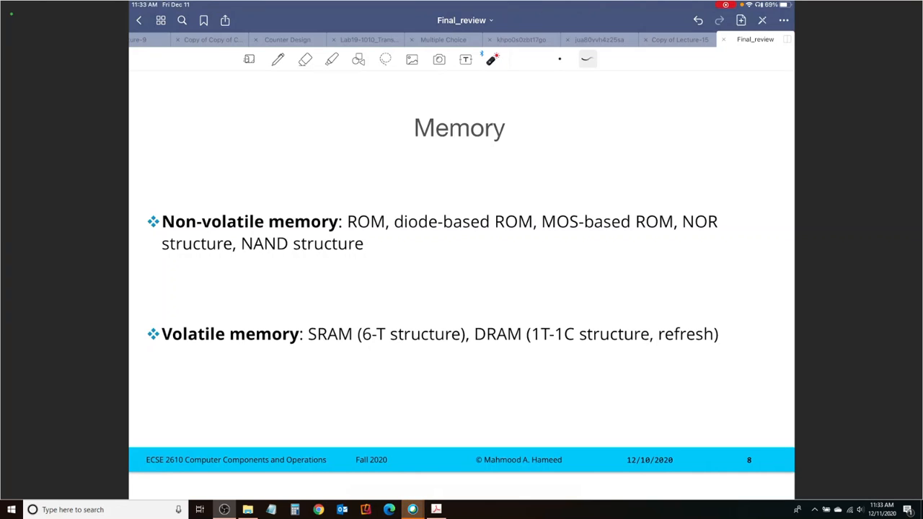
Advance from the Memory slide to slide 9, Format of Exam.
left_click_drag(184, 234, 292, 231)
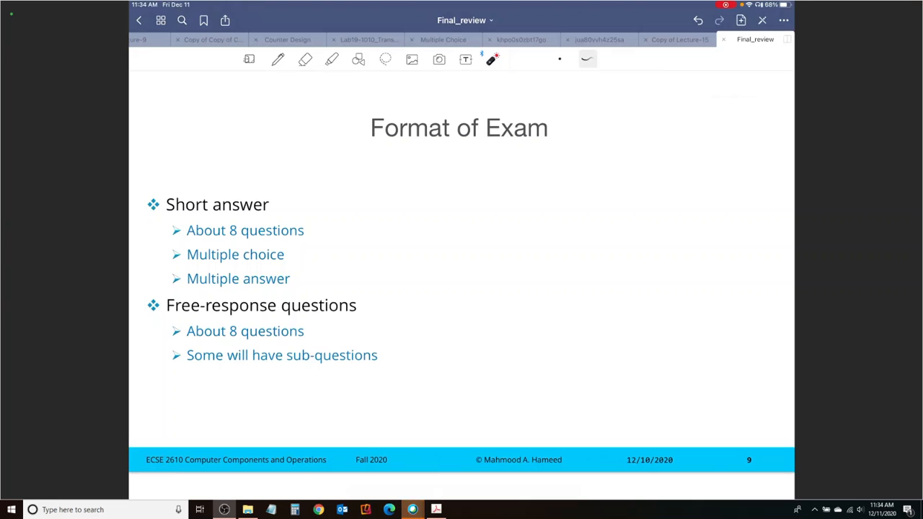
left_click(331, 60)
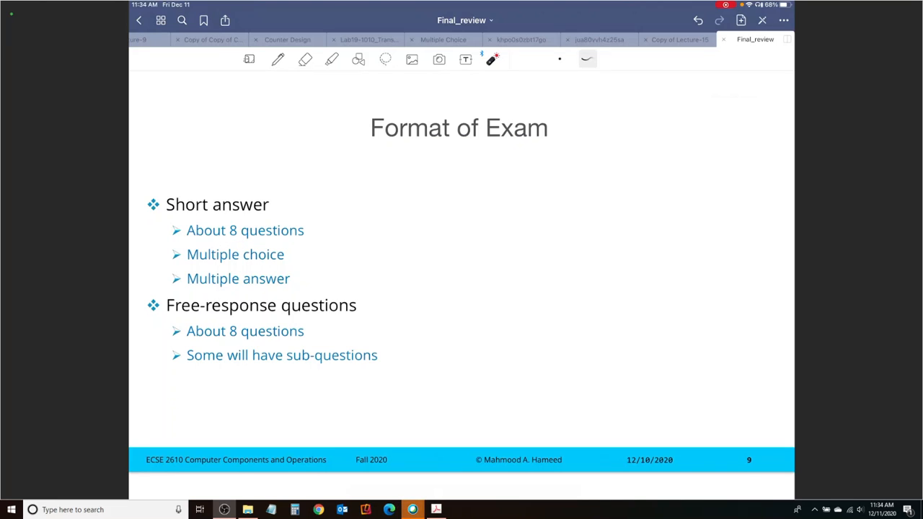
left_click_drag(209, 290, 264, 290)
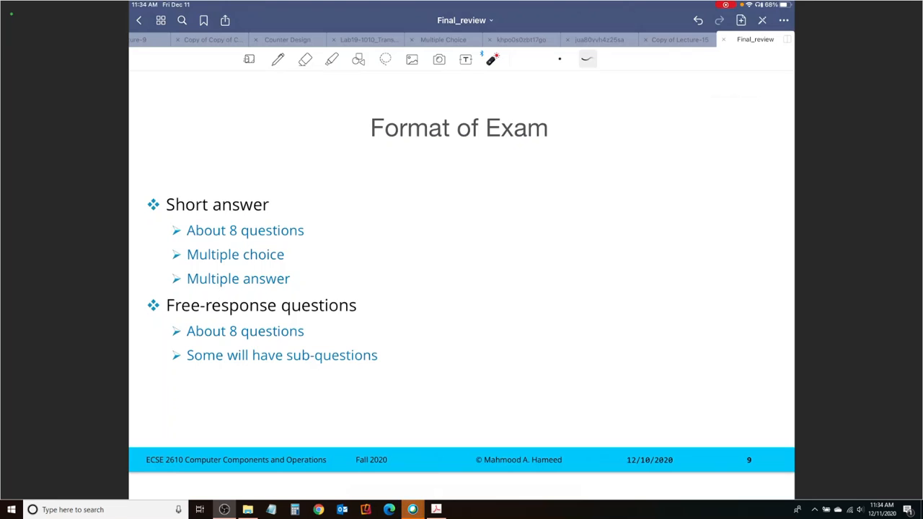
left_click_drag(173, 321, 232, 322)
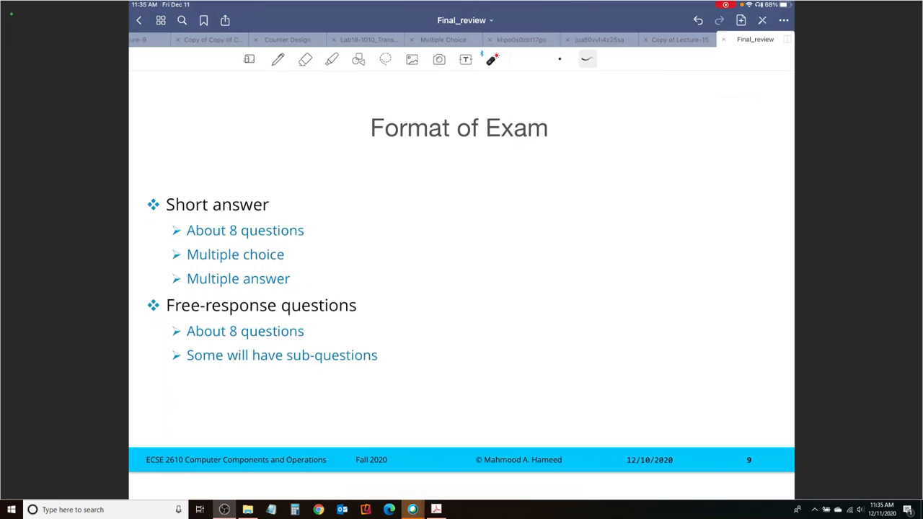
left_click_drag(206, 345, 267, 345)
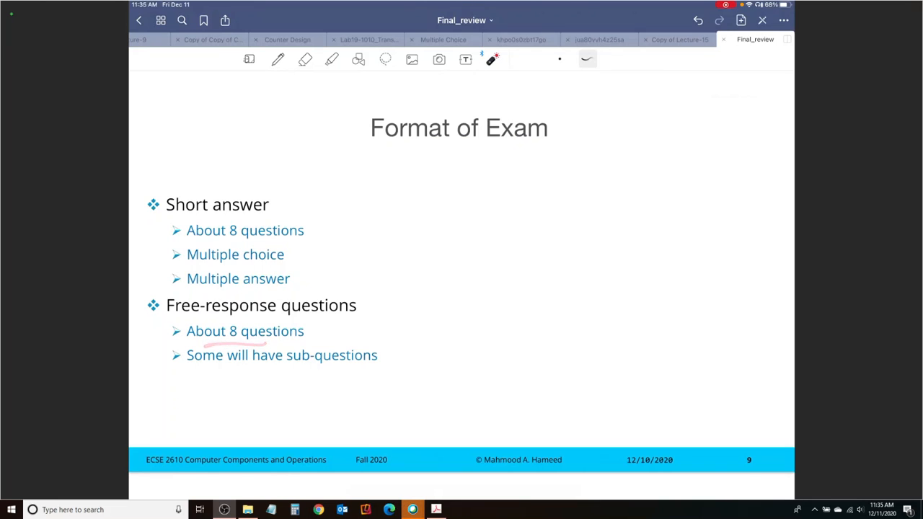